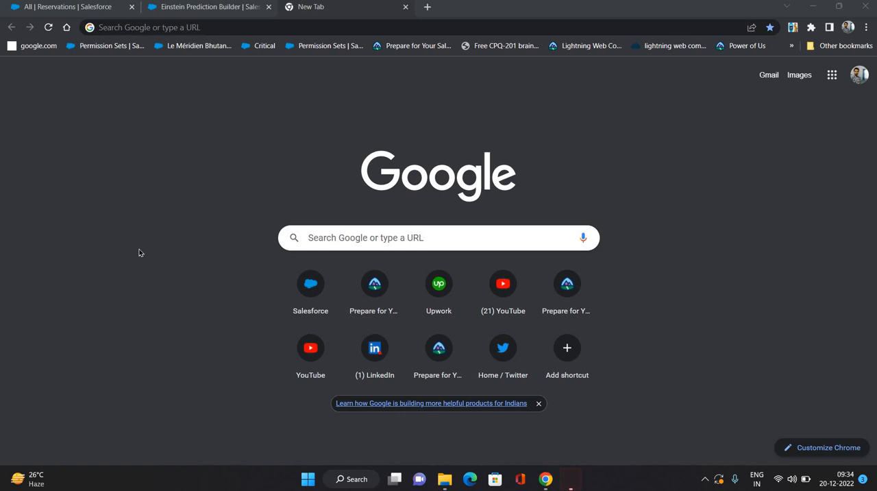
mouse_move(160, 93)
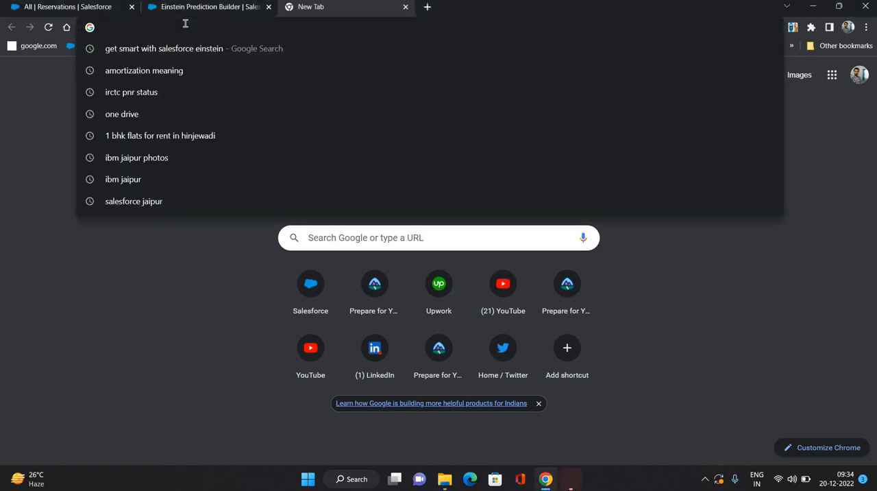
Rerun the earlier Google search 'get smart with salesforce einstein' from the address-bar history
click(164, 47)
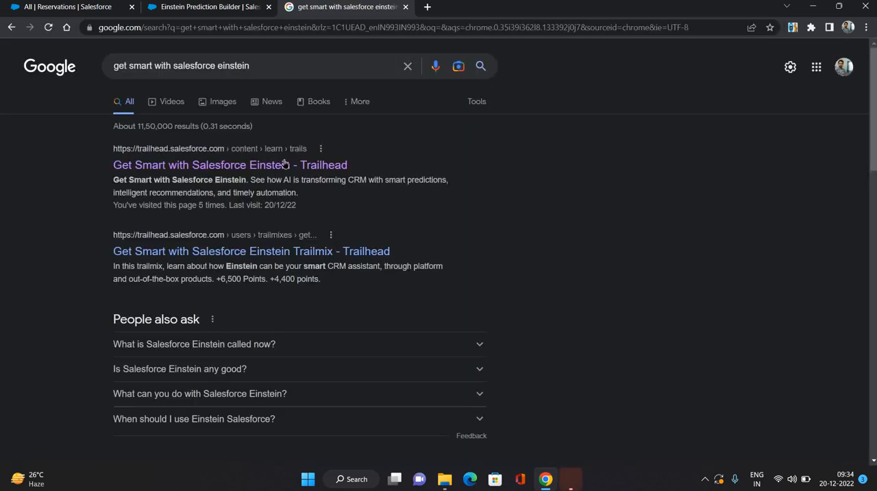
Open the Get Smart with Salesforce Einstein trail result and translate the Japanese page to English
click(231, 164)
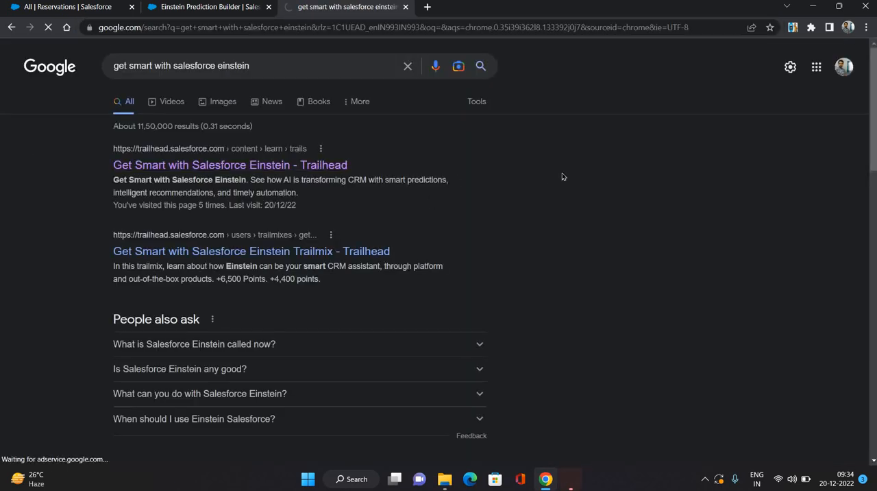
click(230, 165)
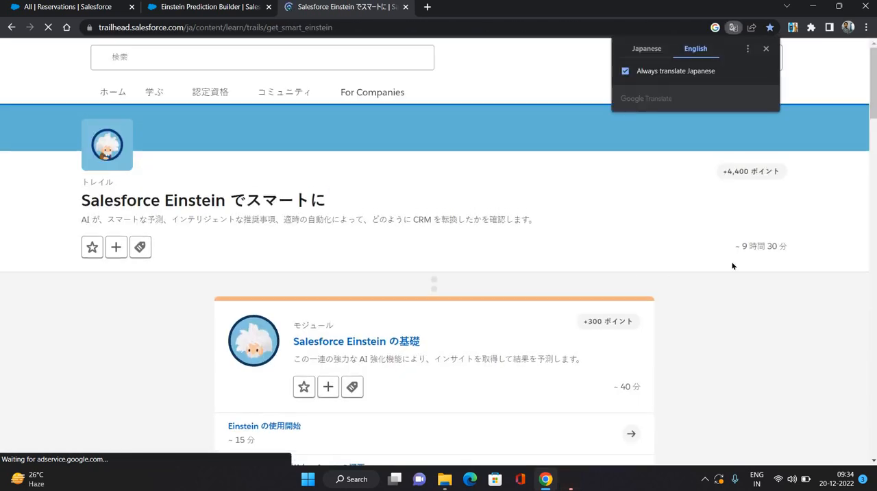
scroll(down, 3)
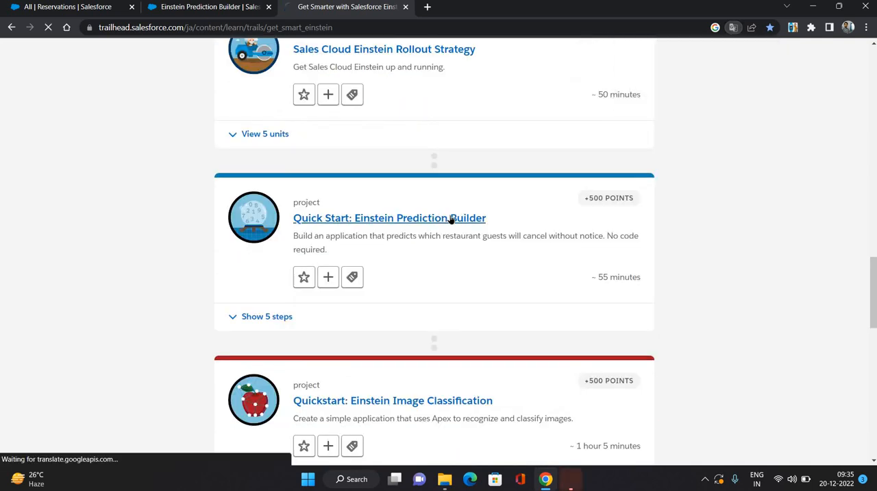
Open Quick Start: Einstein Prediction Builder and its 'Sign Up for the Trailhead Playground' step
click(390, 216)
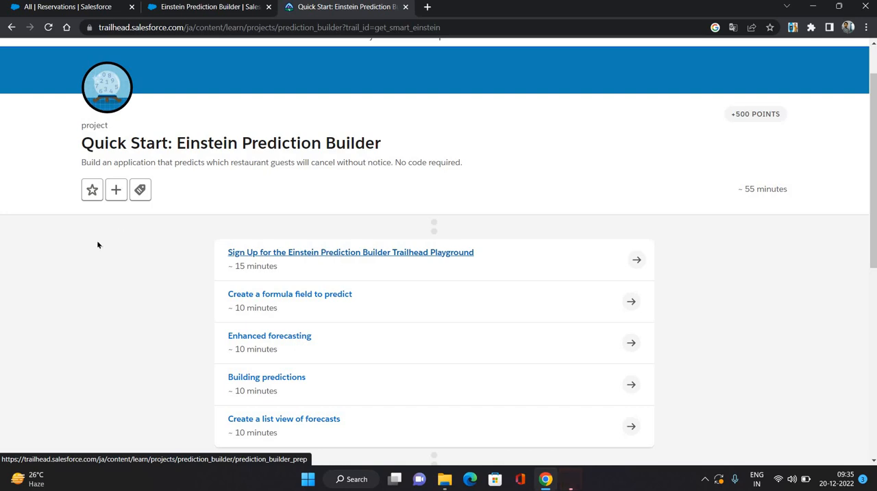
click(351, 252)
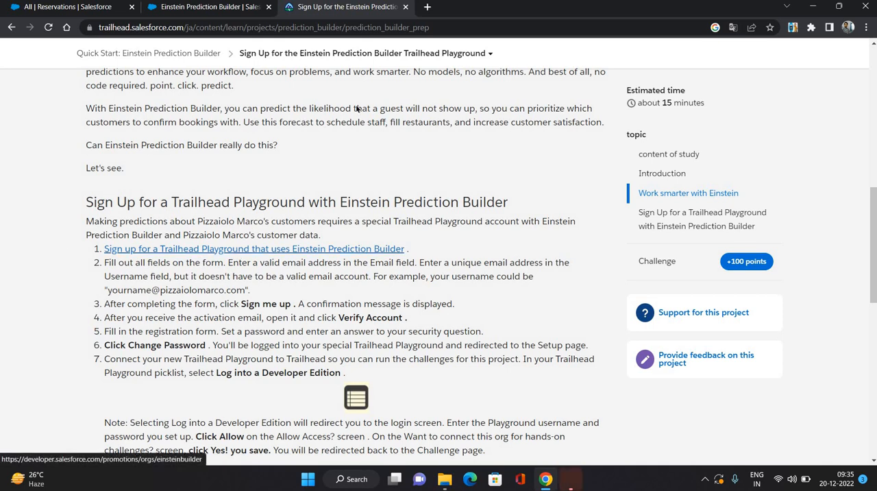
Follow the Einstein Prediction Builder playground link and scroll through the empty Developer Edition sign-up form
click(255, 248)
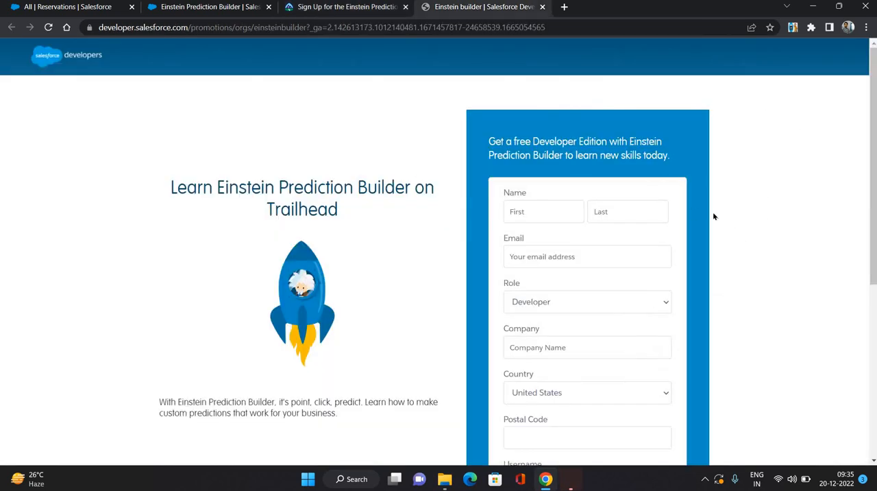
scroll(down, 3)
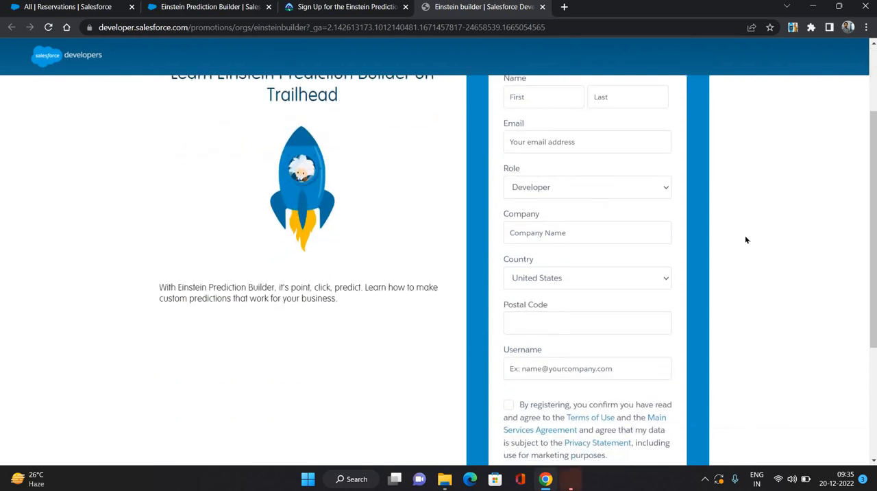
scroll(down, 3)
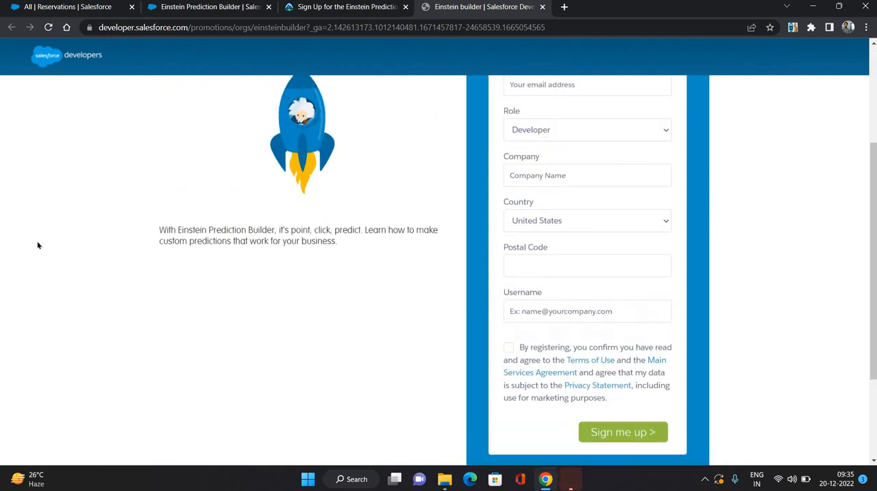
scroll(up, 3)
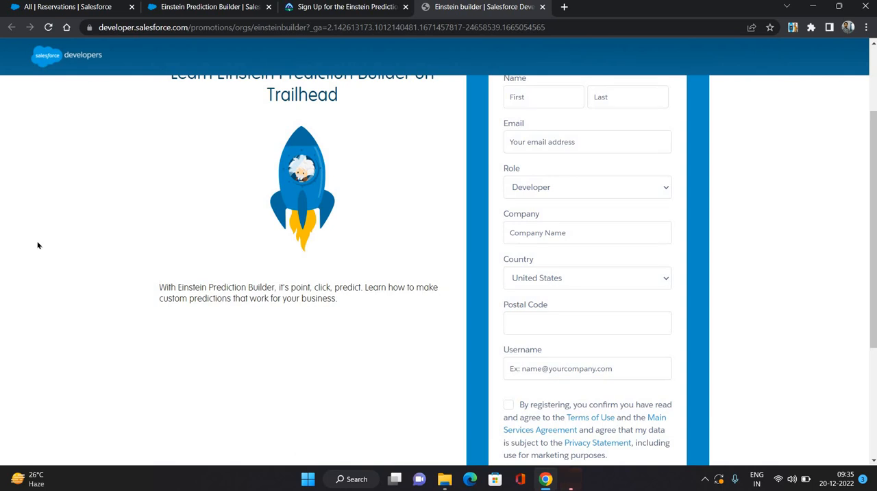